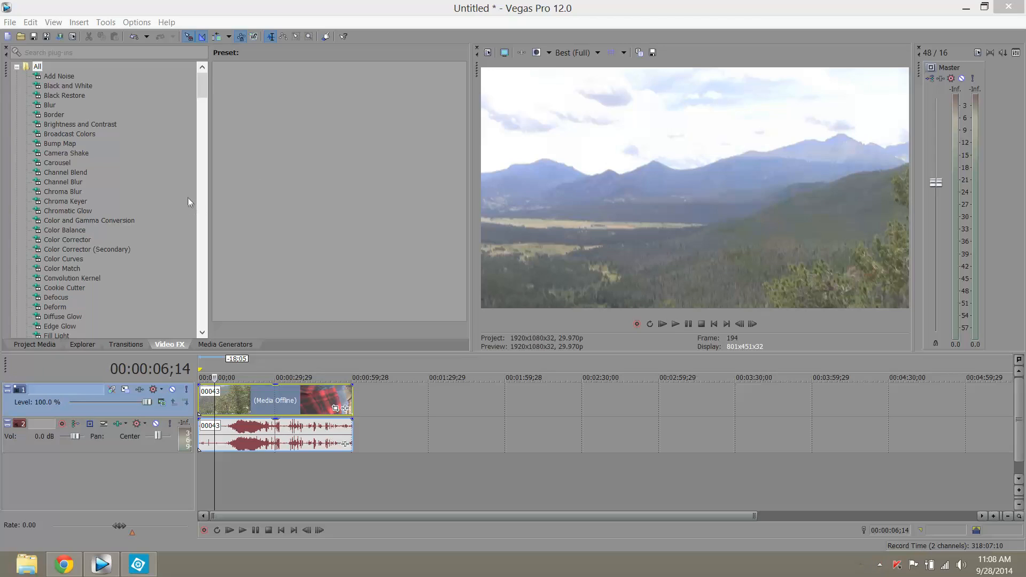
mouse_move(194, 197)
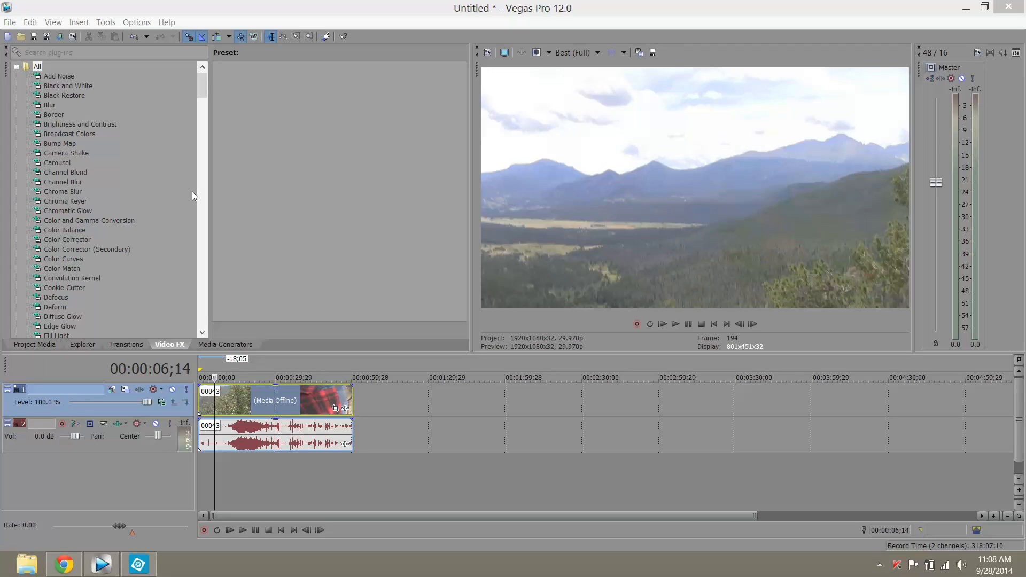
mouse_move(386, 4)
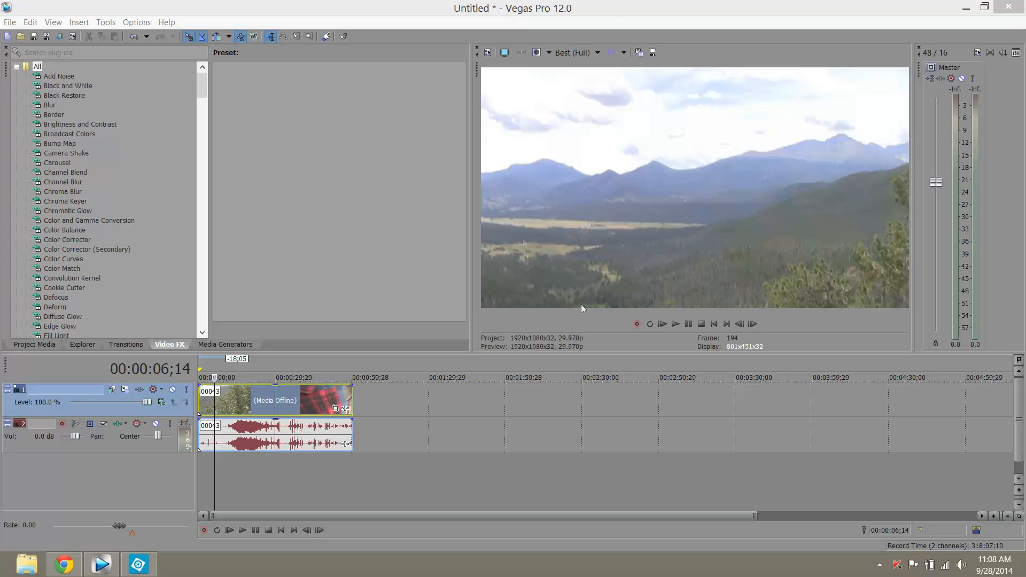
mouse_move(709, 128)
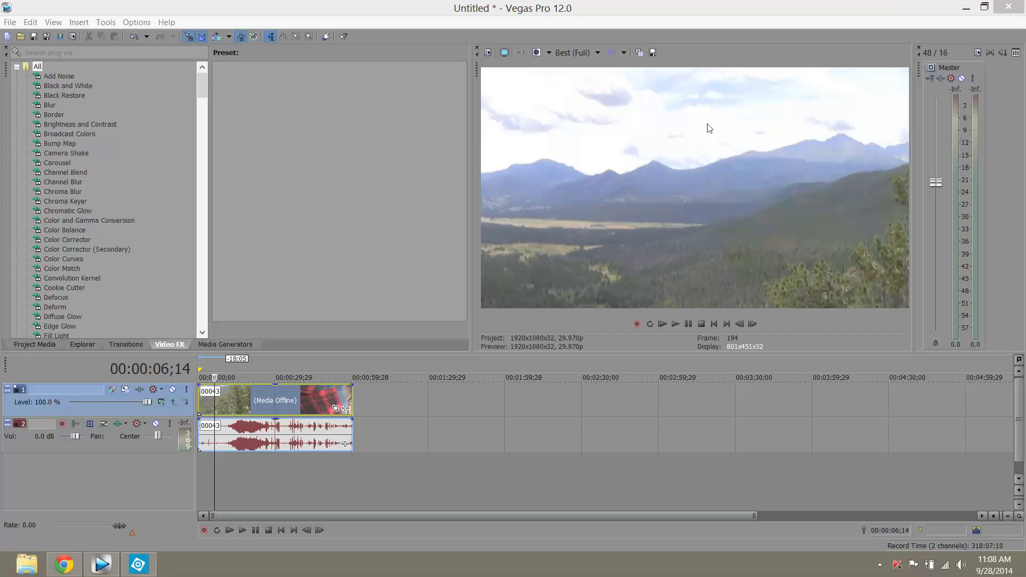
mouse_move(744, 269)
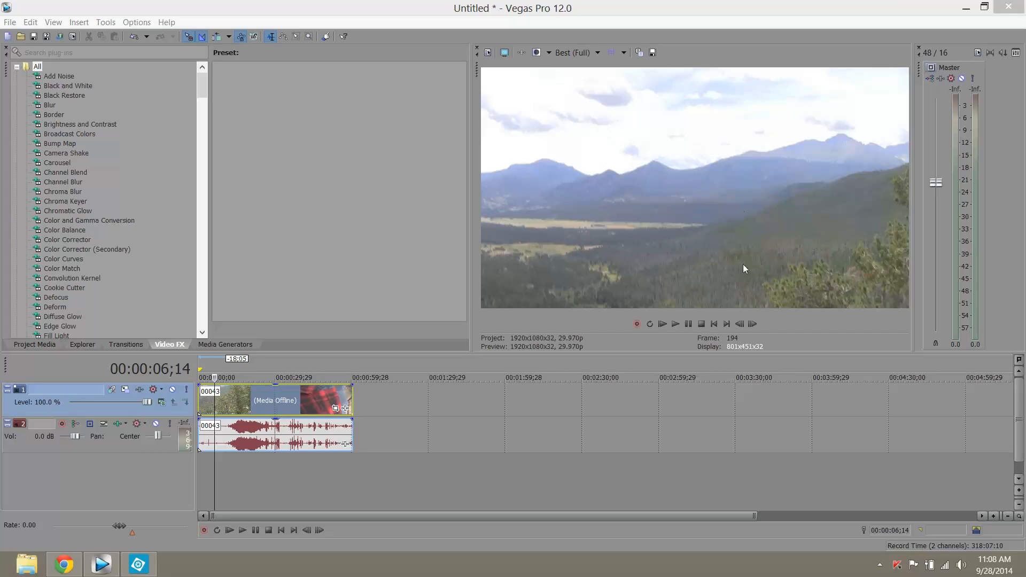
mouse_move(711, 282)
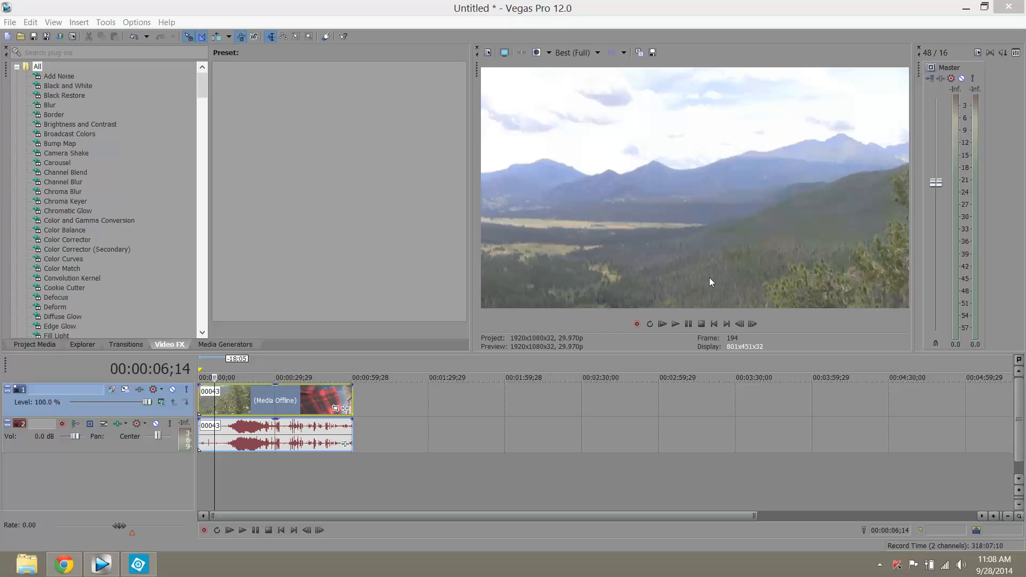
mouse_move(701, 267)
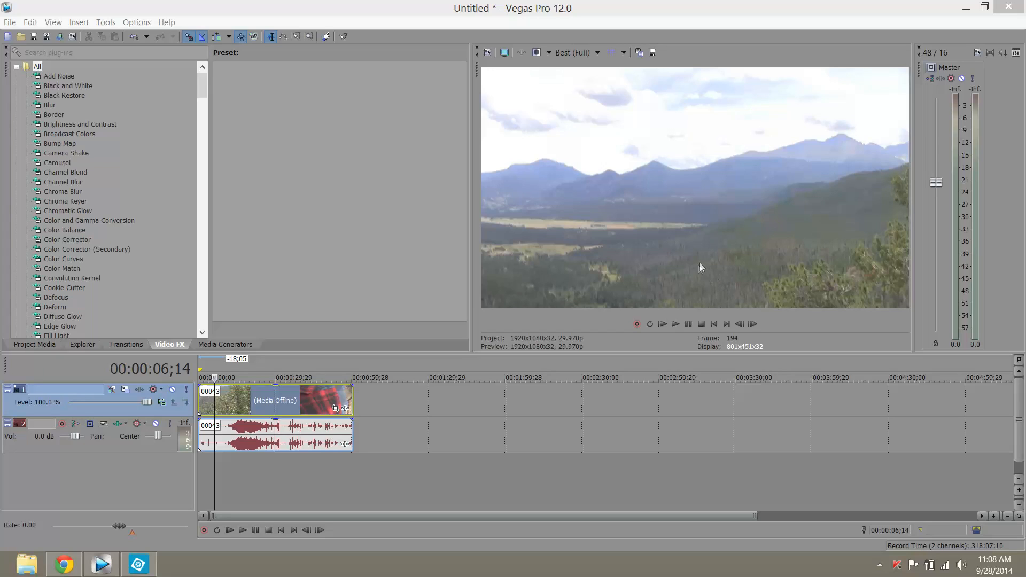
mouse_move(588, 273)
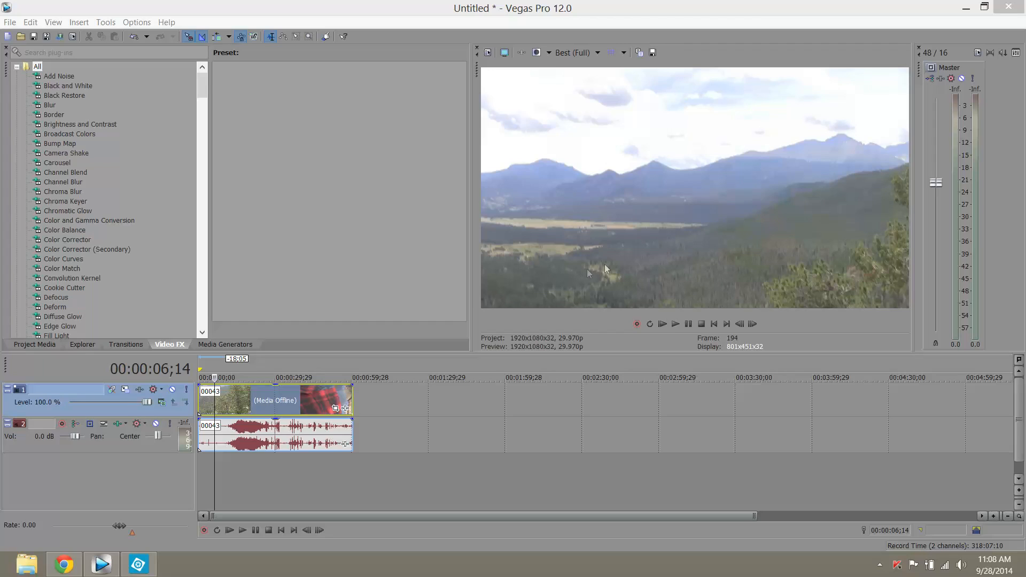
mouse_move(444, 254)
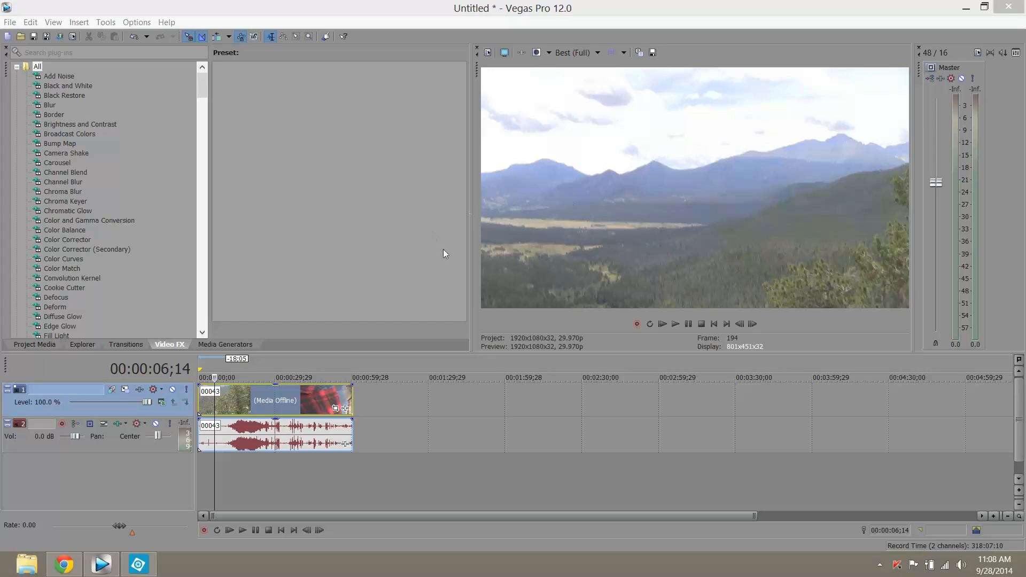
mouse_move(642, 244)
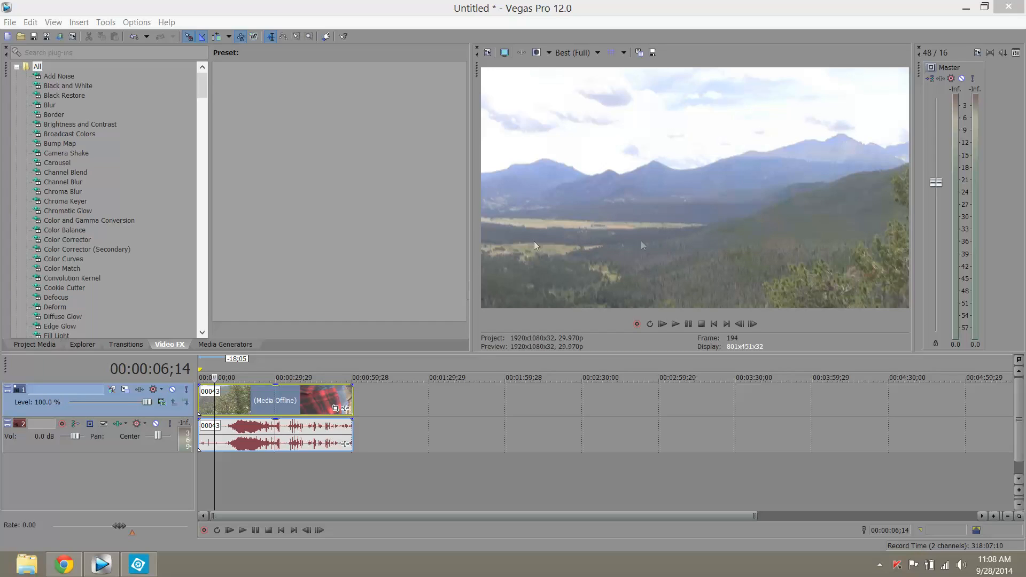
mouse_move(728, 184)
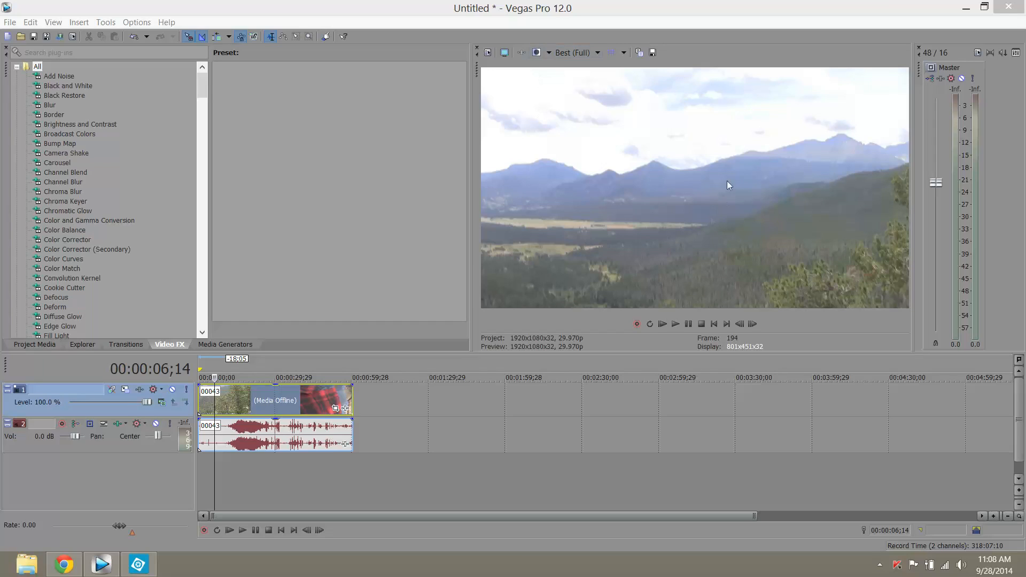
mouse_move(662, 142)
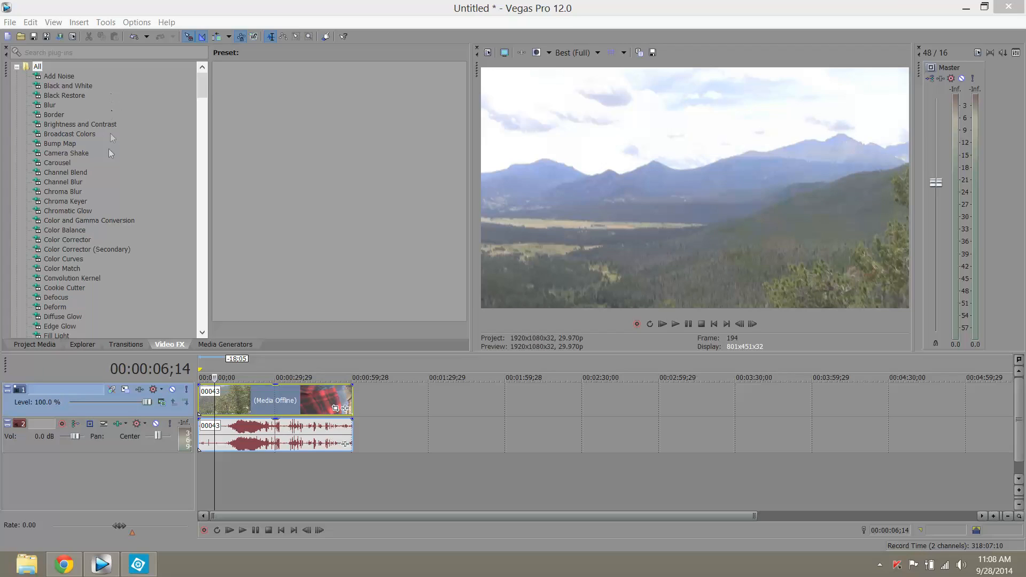
mouse_move(105, 198)
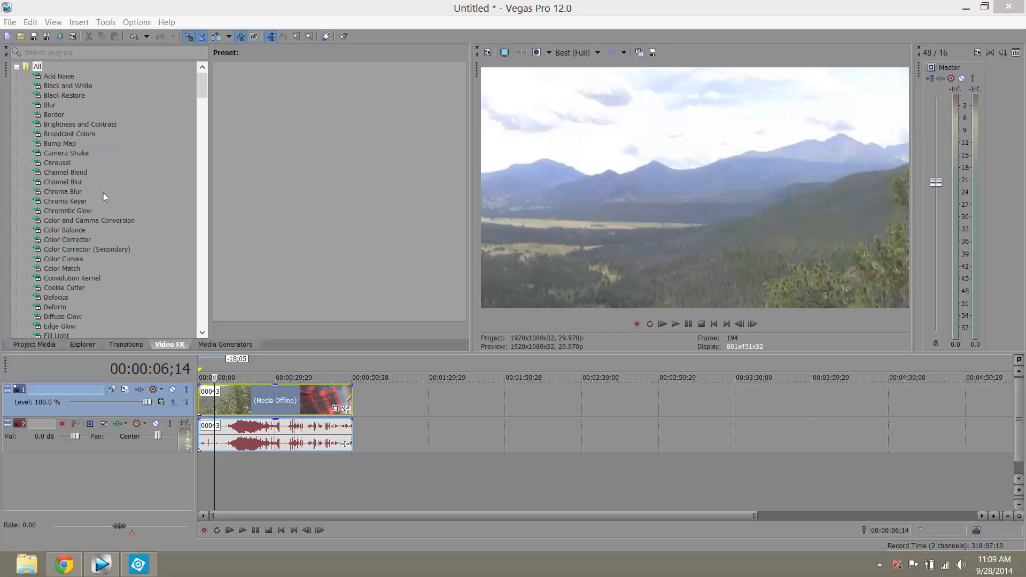
mouse_move(552, 201)
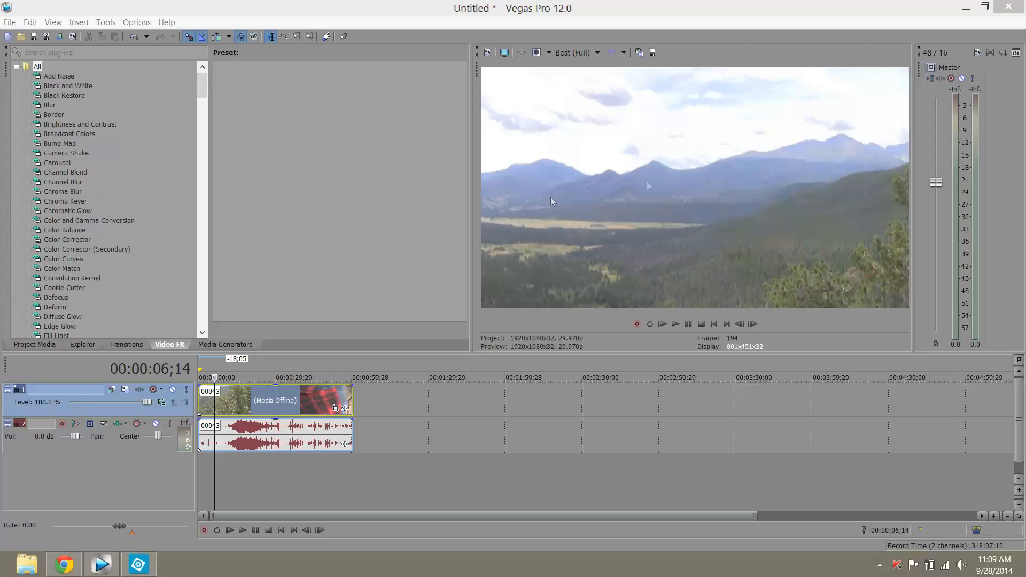
mouse_move(662, 55)
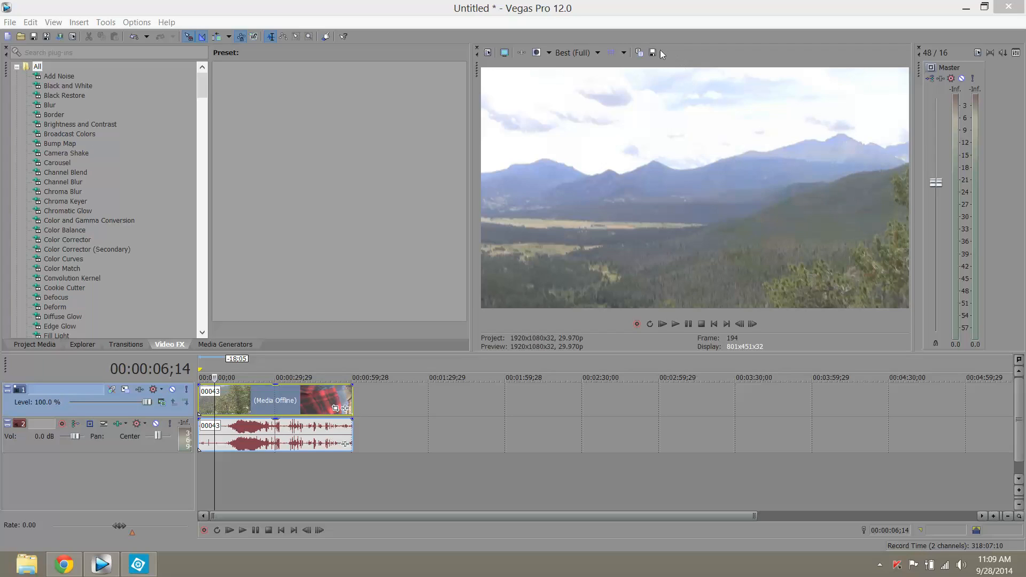
Save the current mountain preview frame as a snapshot, overwriting Test.jpg on the Desktop
left_click(651, 53)
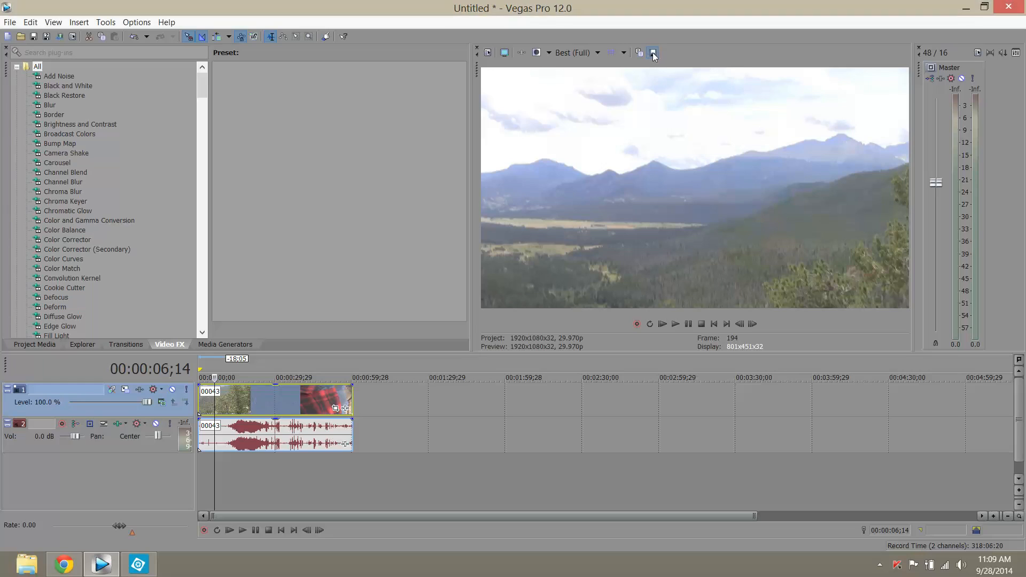
left_click(652, 54)
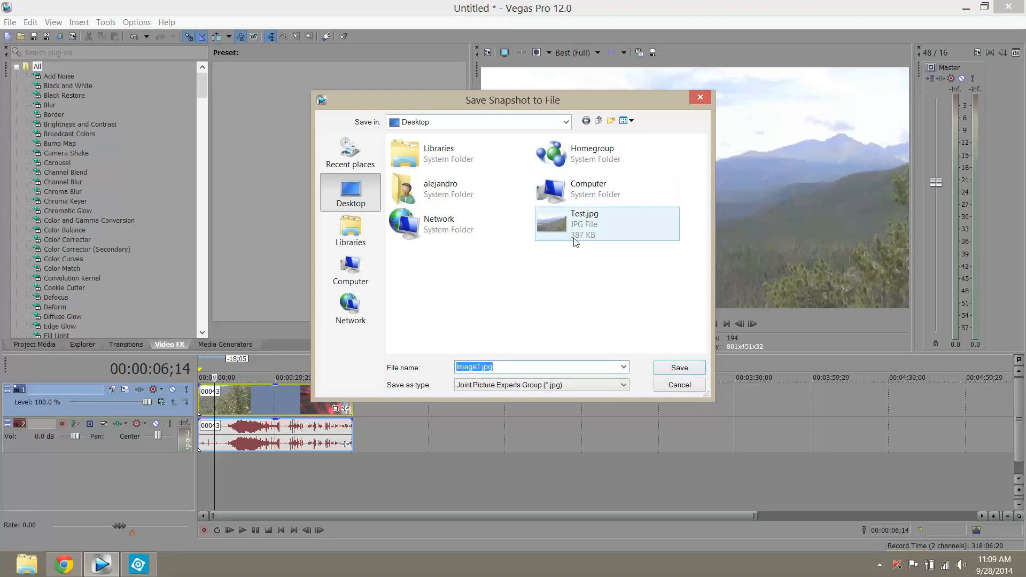
left_click(584, 223)
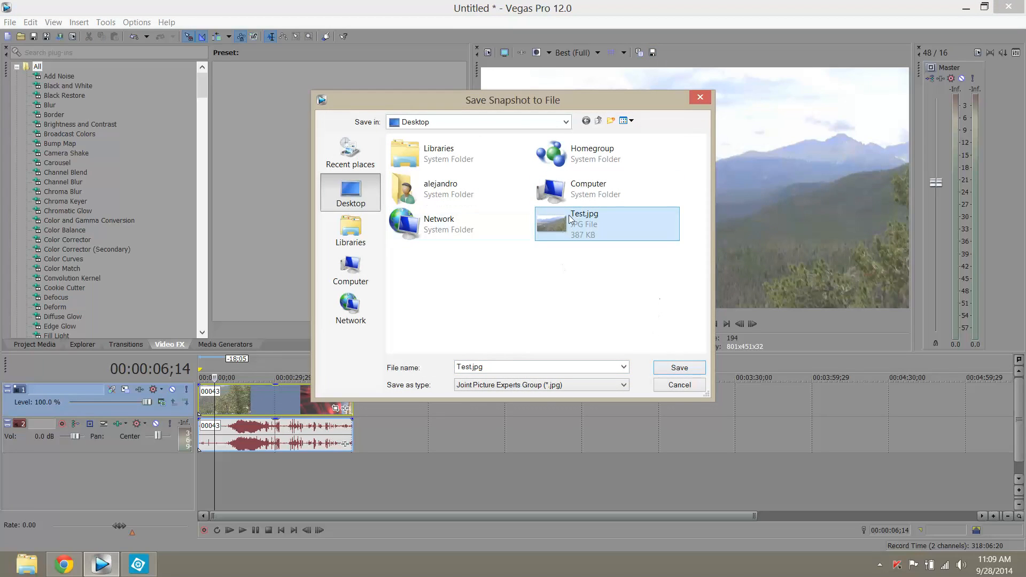
left_click(678, 367)
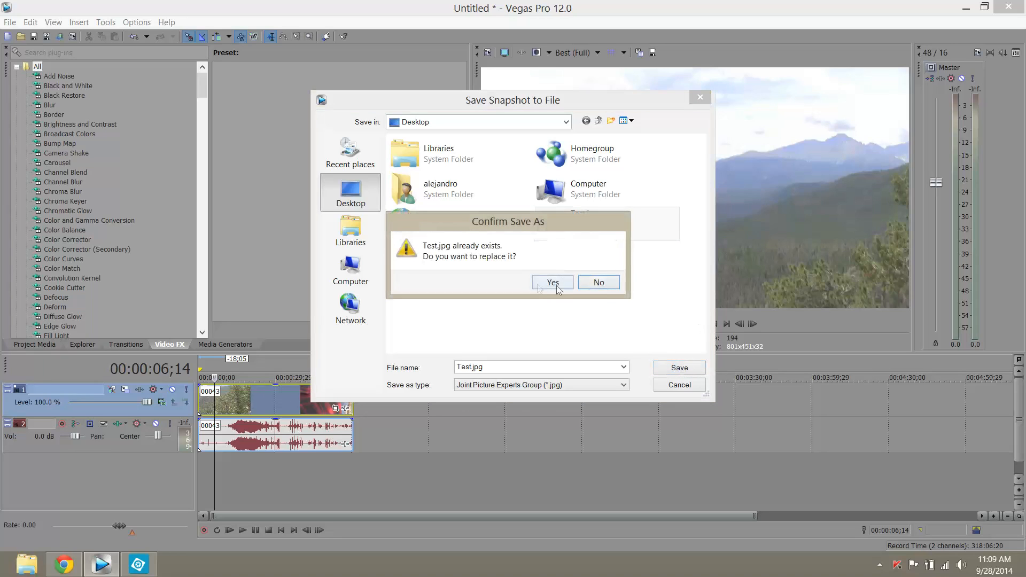
left_click(552, 282)
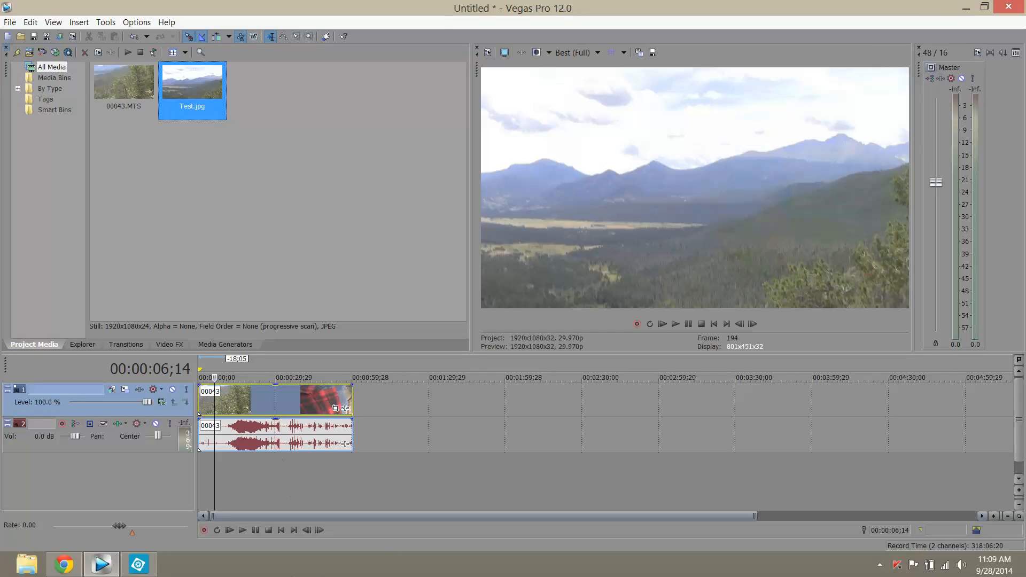
Switch to Photoshop Elements and browse the Desktop for Test.jpg to edit
left_click(138, 563)
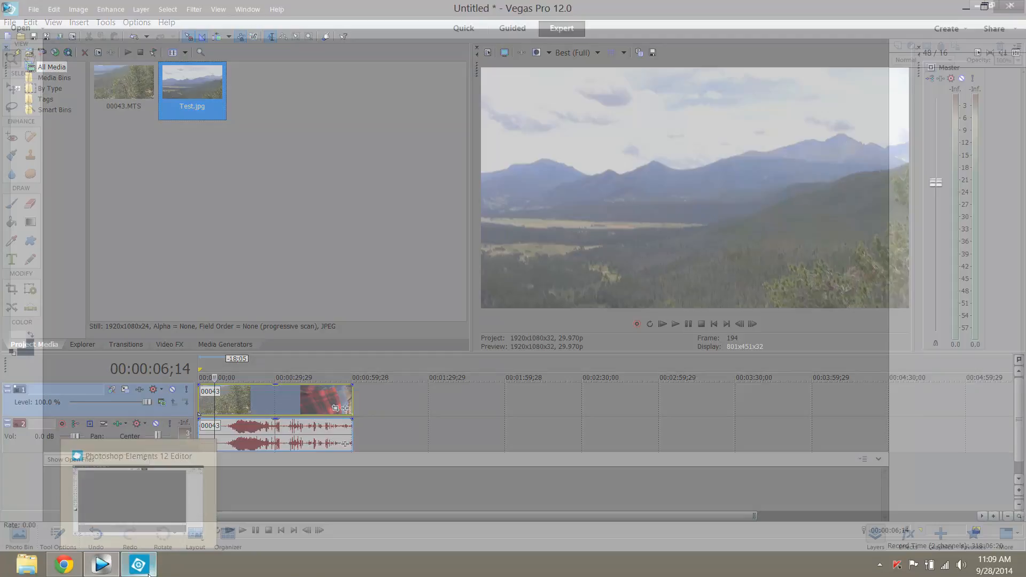
left_click(138, 563)
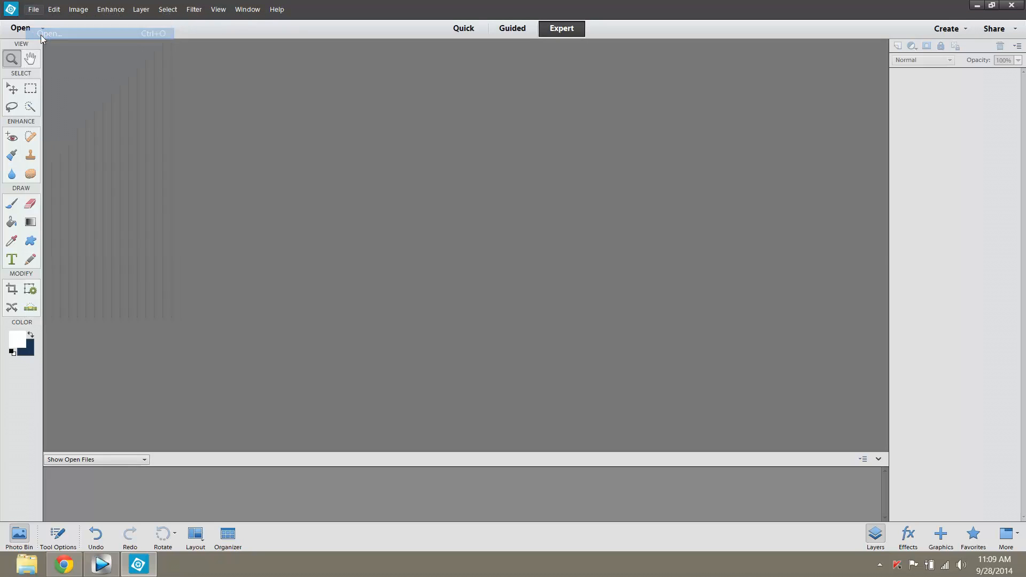
left_click(51, 33)
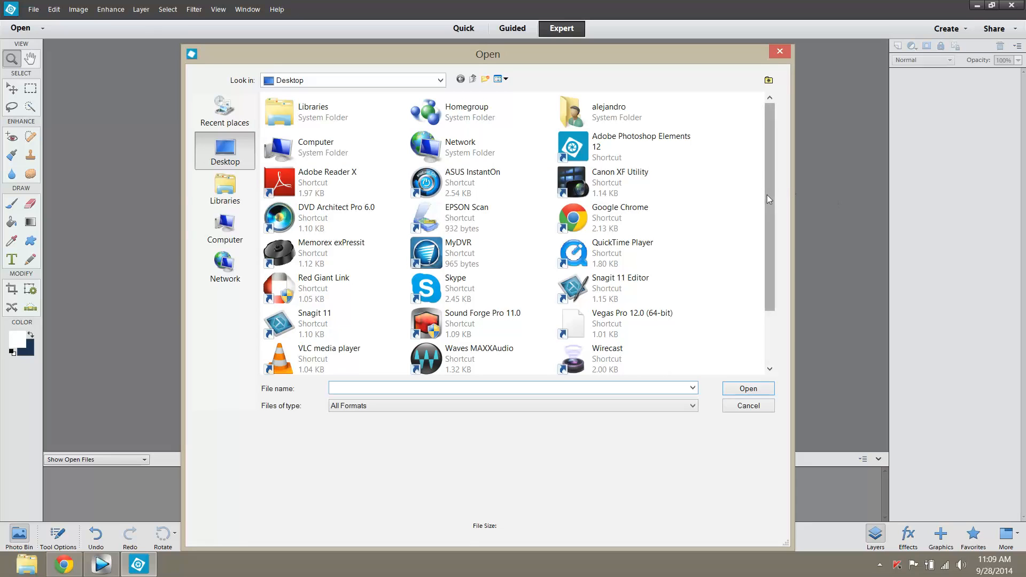
scroll("down", 3)
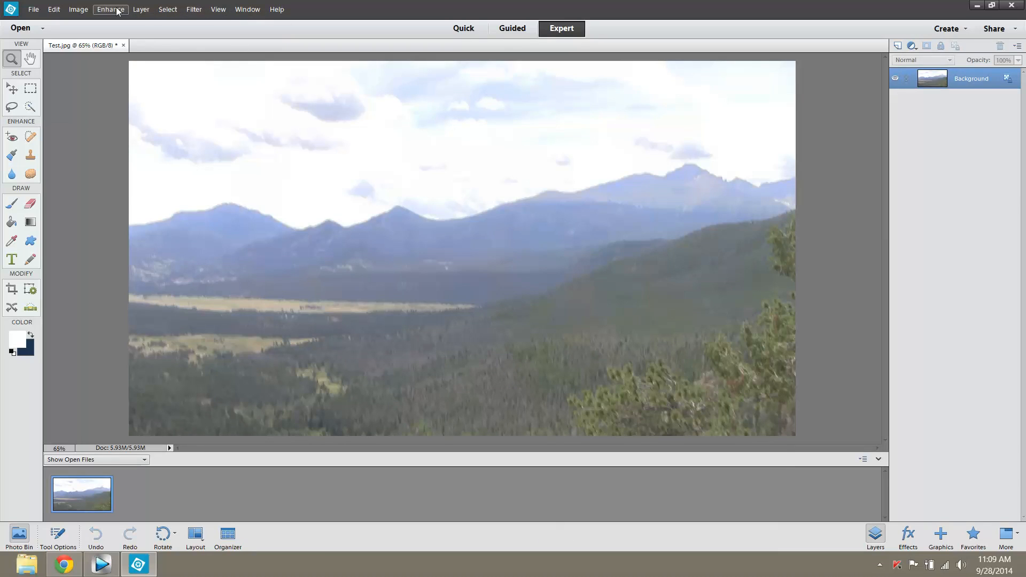
Apply Auto Smart Fix to the snapshot from the Enhance menu
left_click(110, 10)
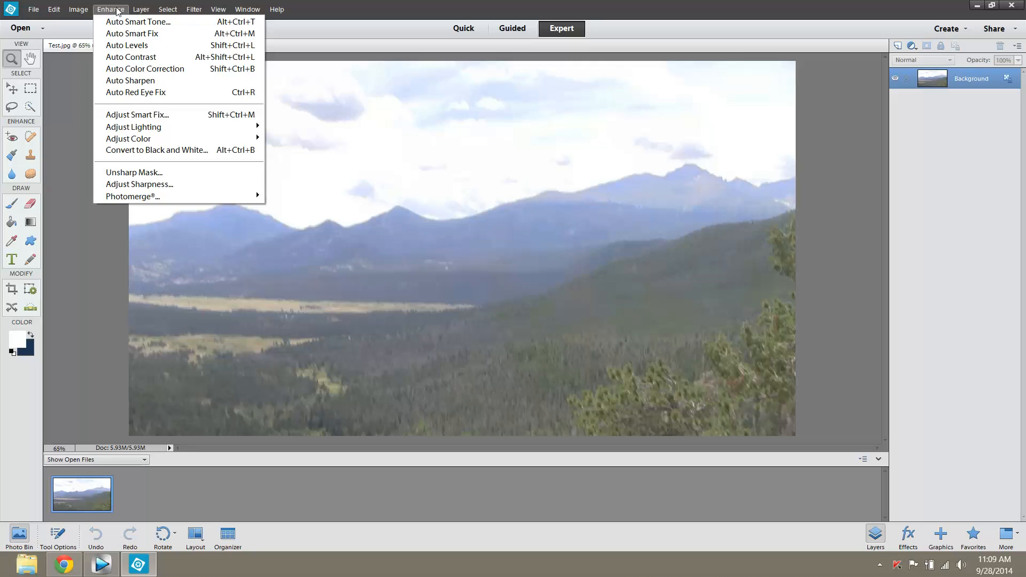
mouse_move(130, 33)
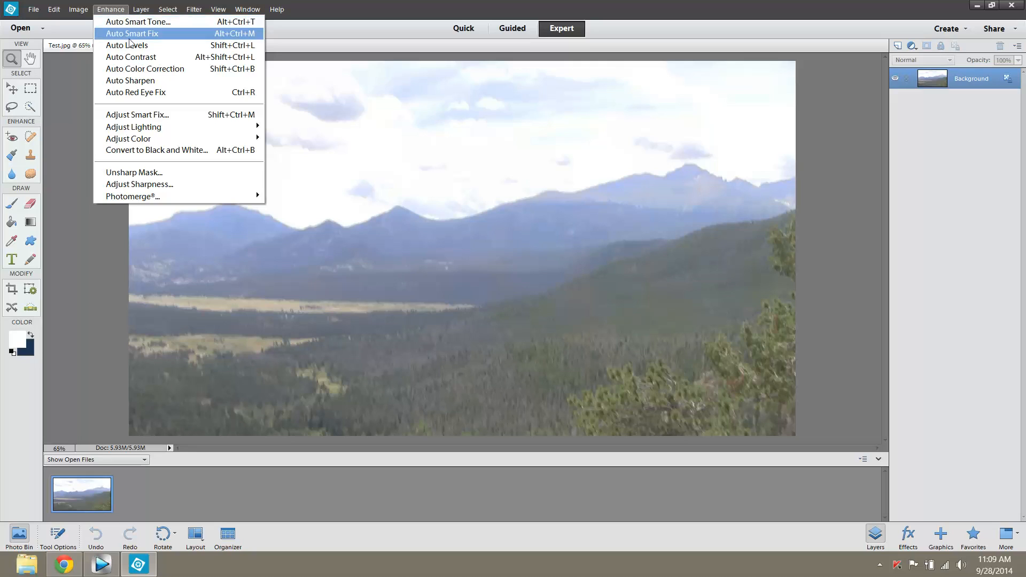
mouse_move(130, 57)
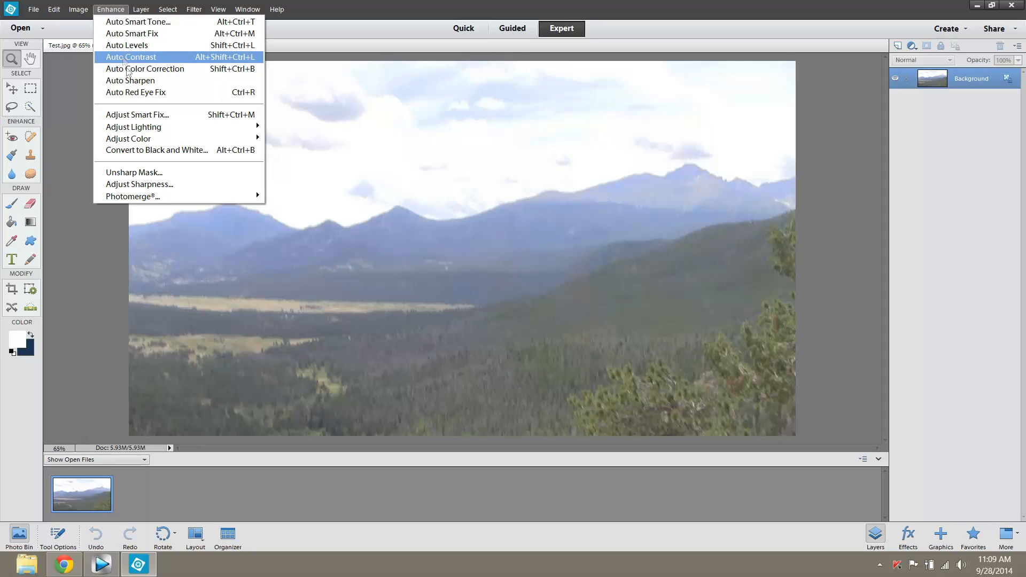
mouse_move(131, 80)
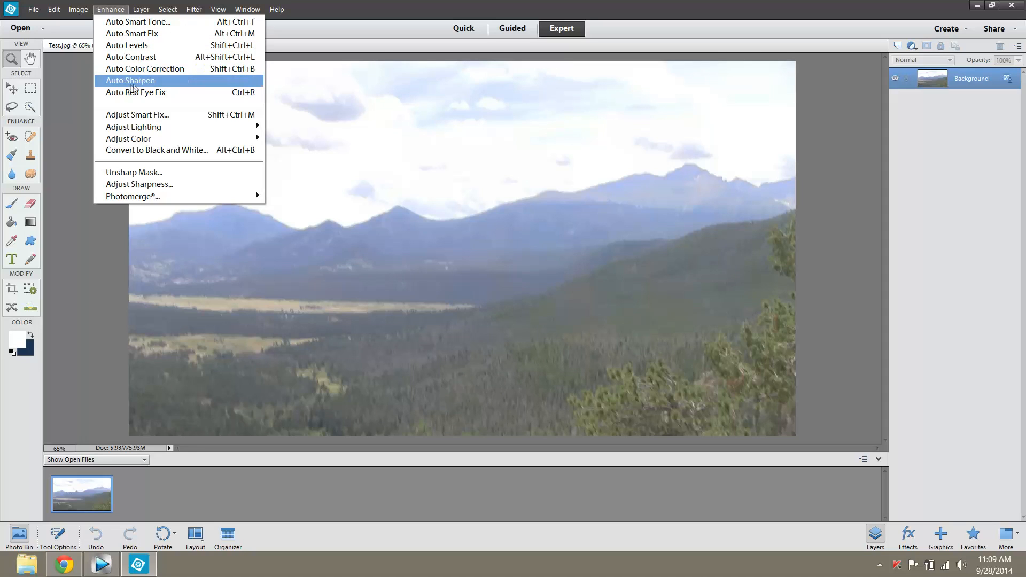
mouse_move(131, 33)
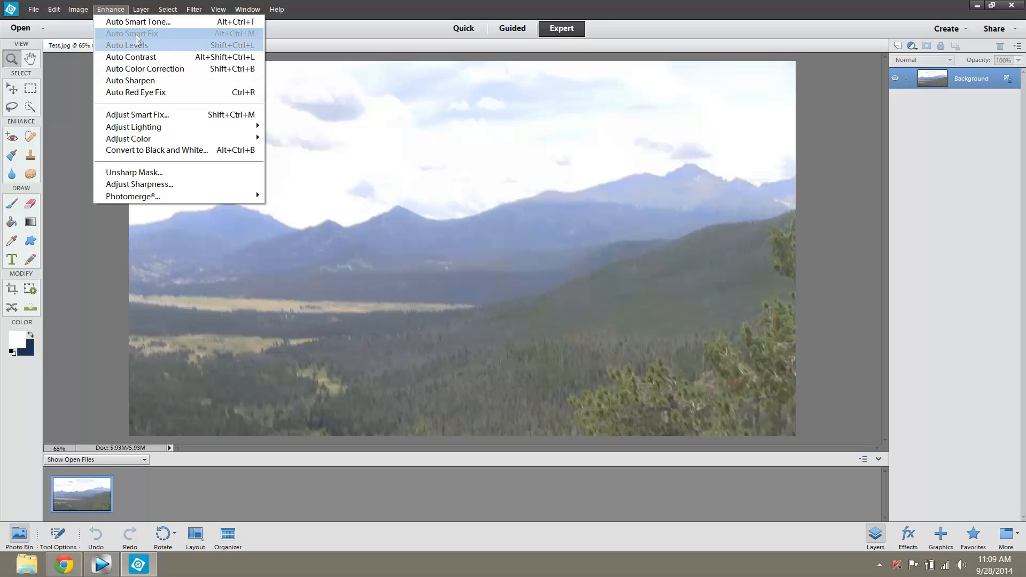
left_click(132, 34)
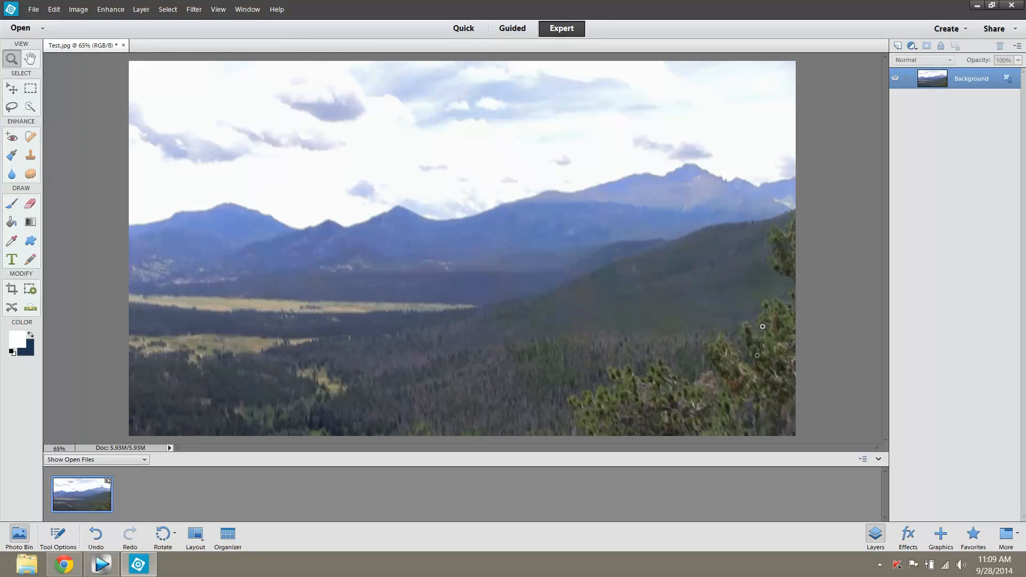
mouse_move(551, 292)
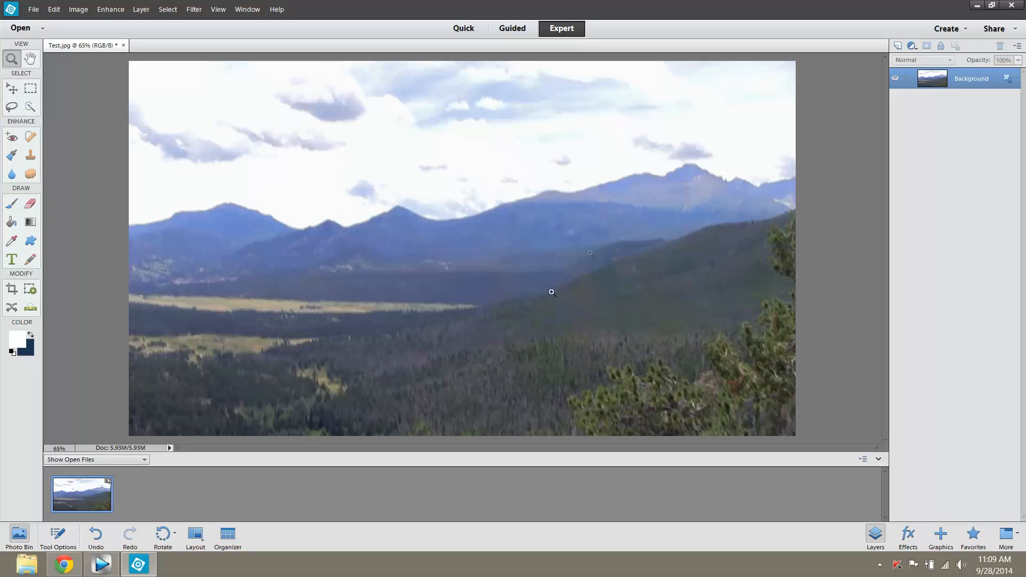
mouse_move(386, 138)
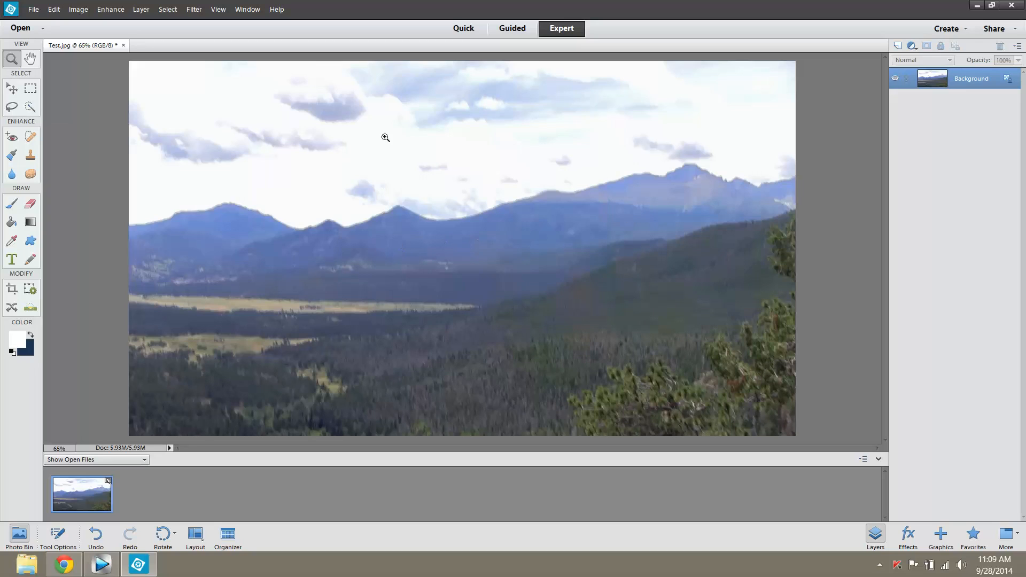
left_click(110, 9)
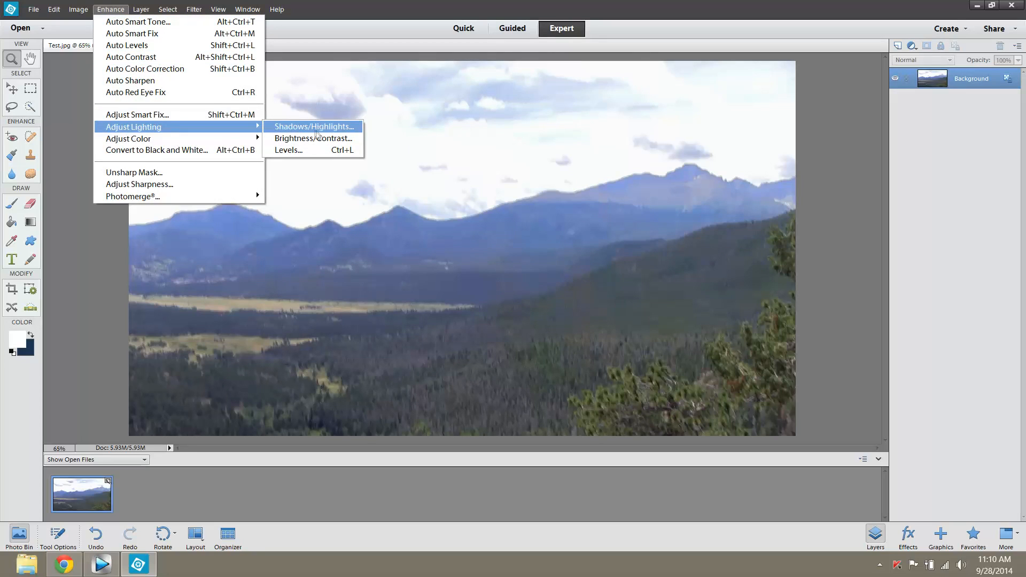
Lower the snapshot's brightness to -43 in Brightness/Contrast and confirm
left_click(313, 138)
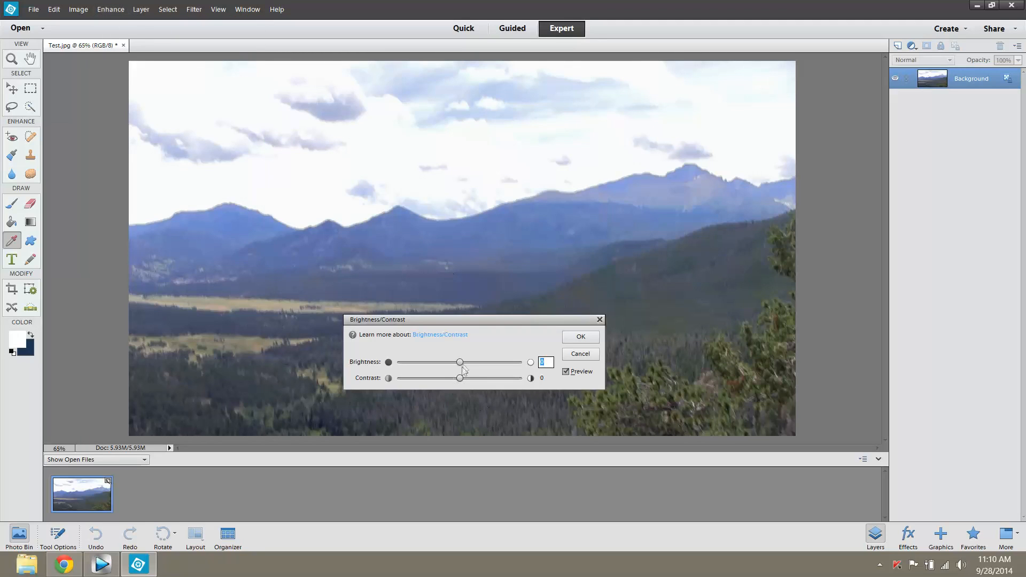
left_click_drag(459, 363, 453, 362)
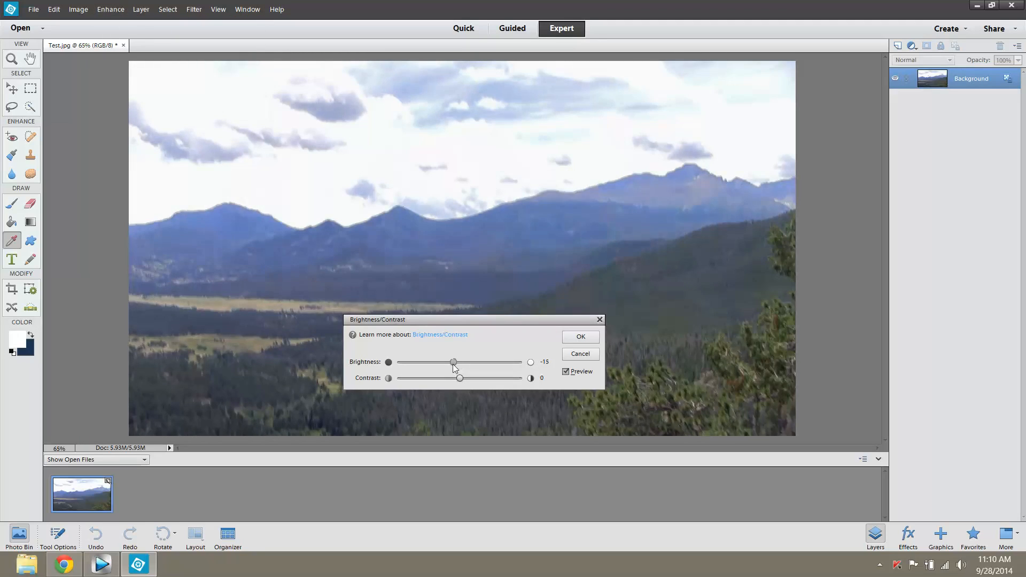
left_click_drag(453, 362, 442, 362)
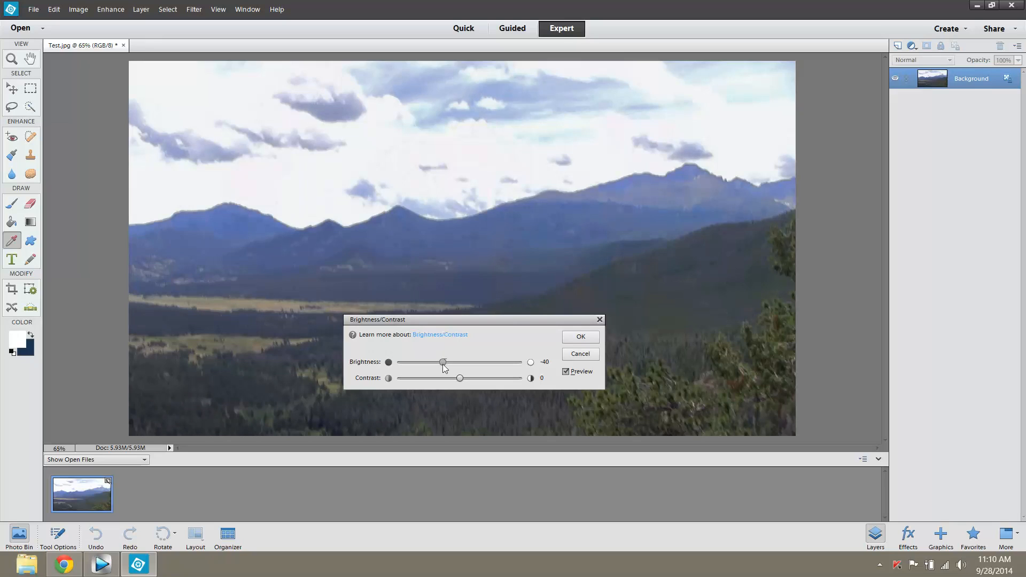
left_click_drag(443, 362, 441, 362)
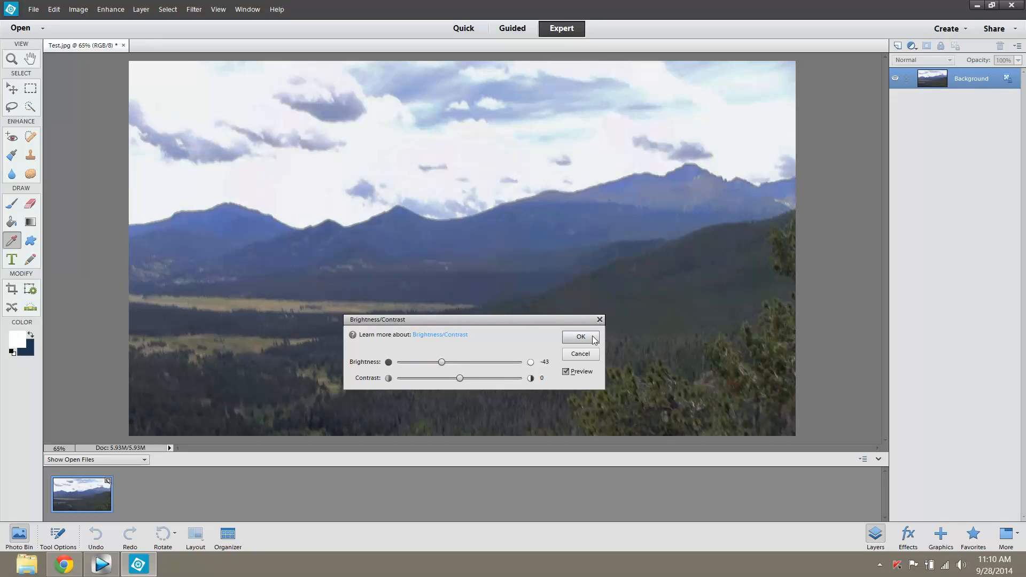
left_click(579, 336)
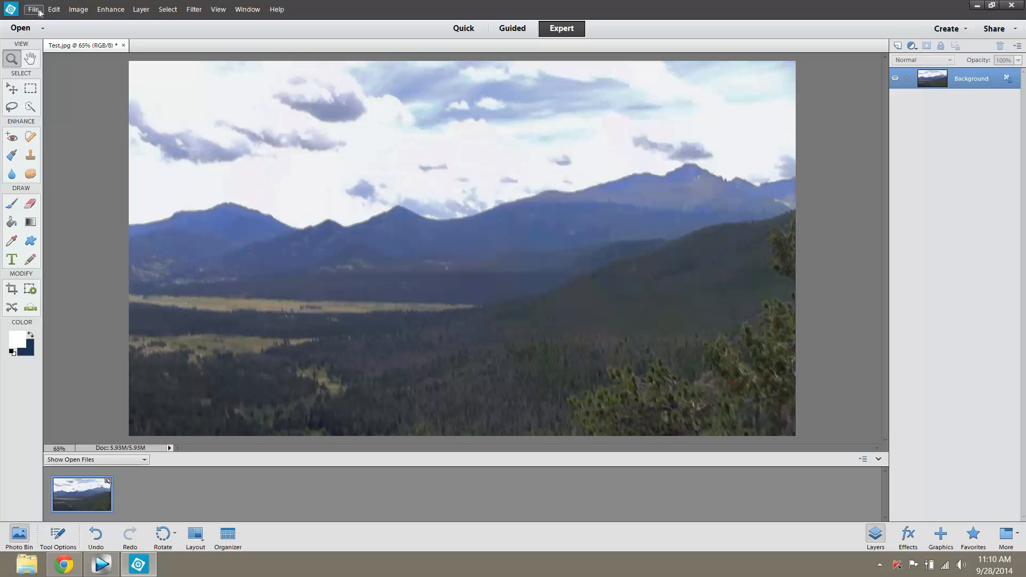
Save the darkened image as 'Color Correct' JPEG at maximum quality on the Desktop
left_click(34, 10)
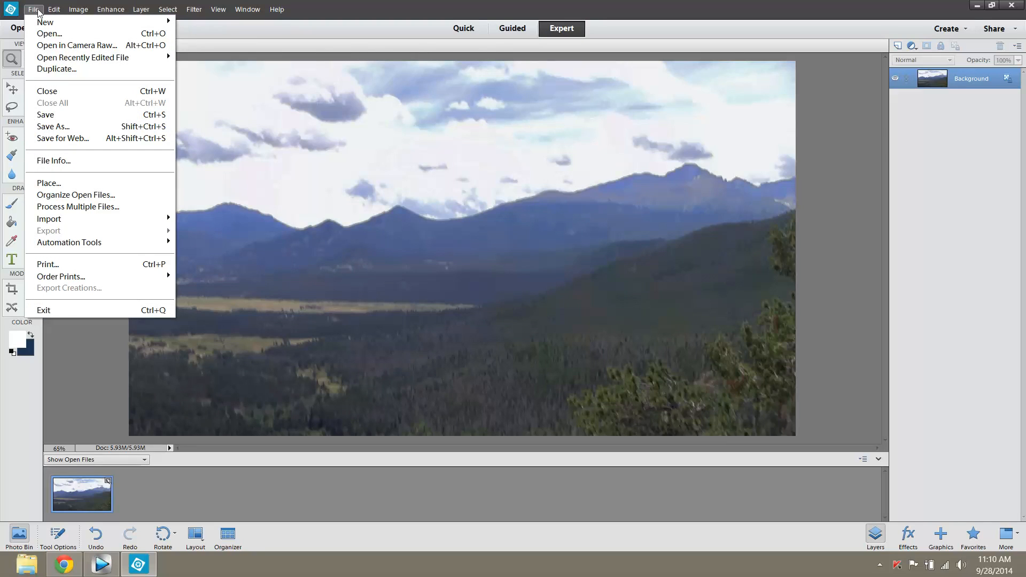
left_click(52, 126)
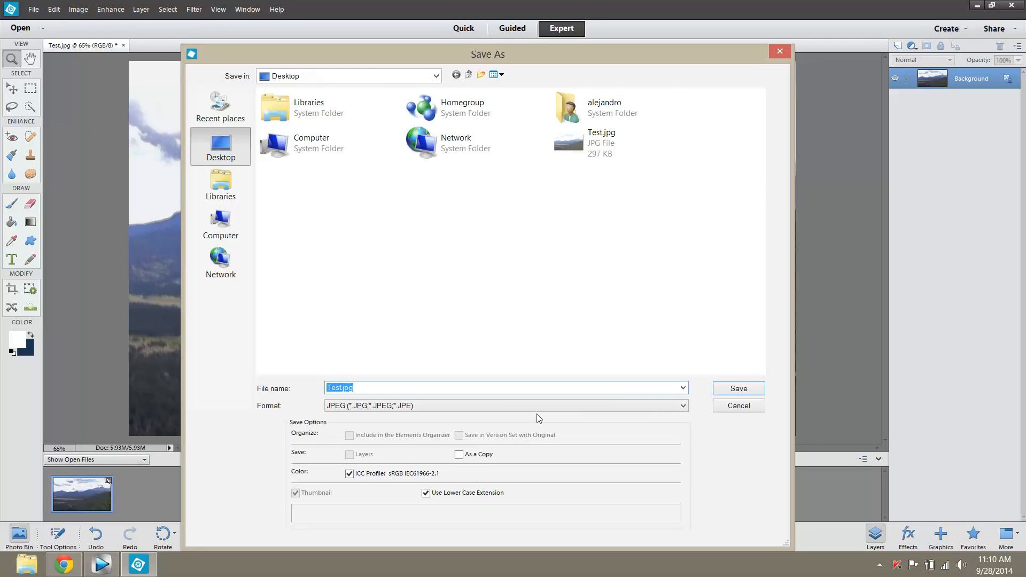
type("Color Correct")
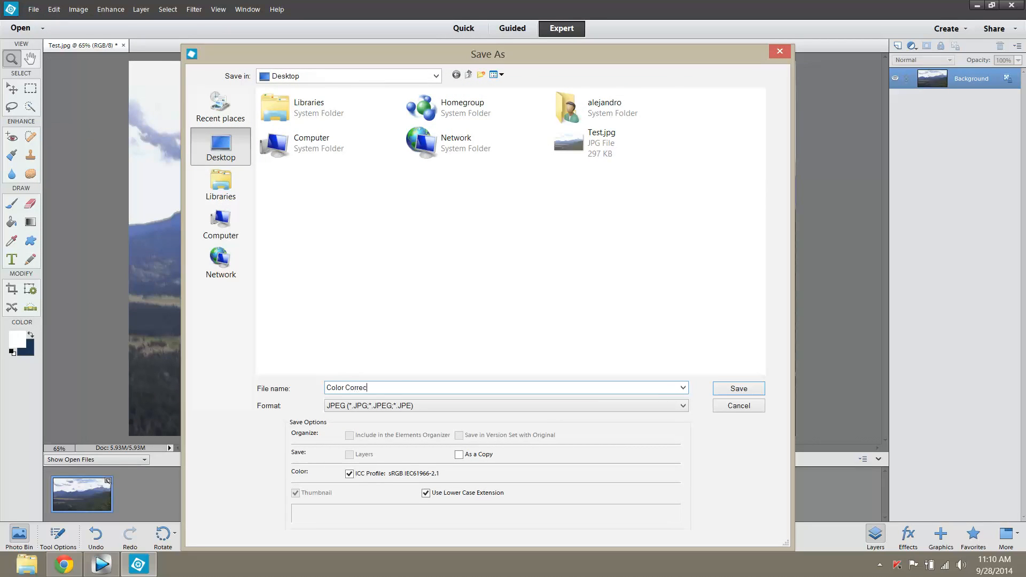
left_click(737, 388)
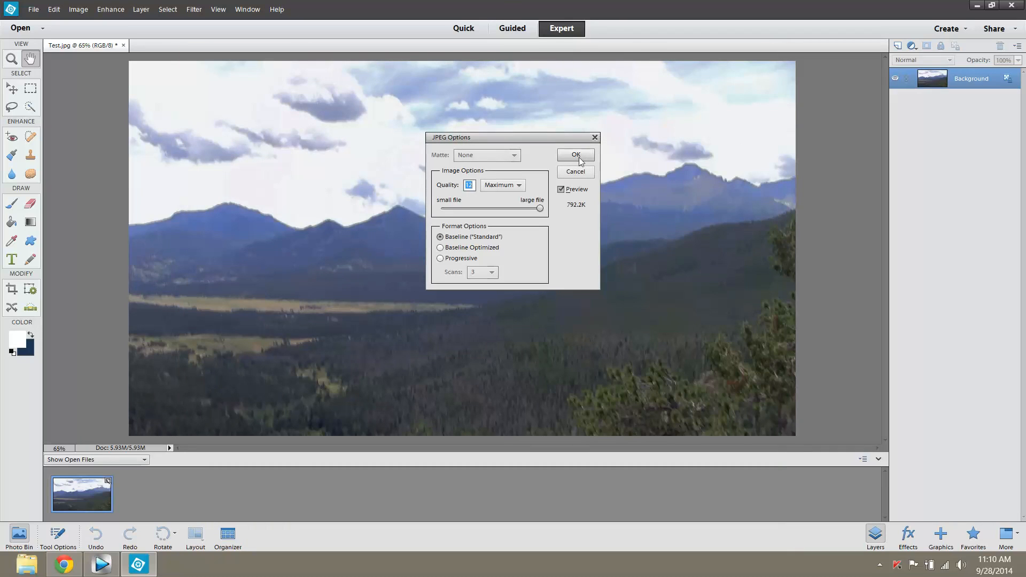
left_click(575, 155)
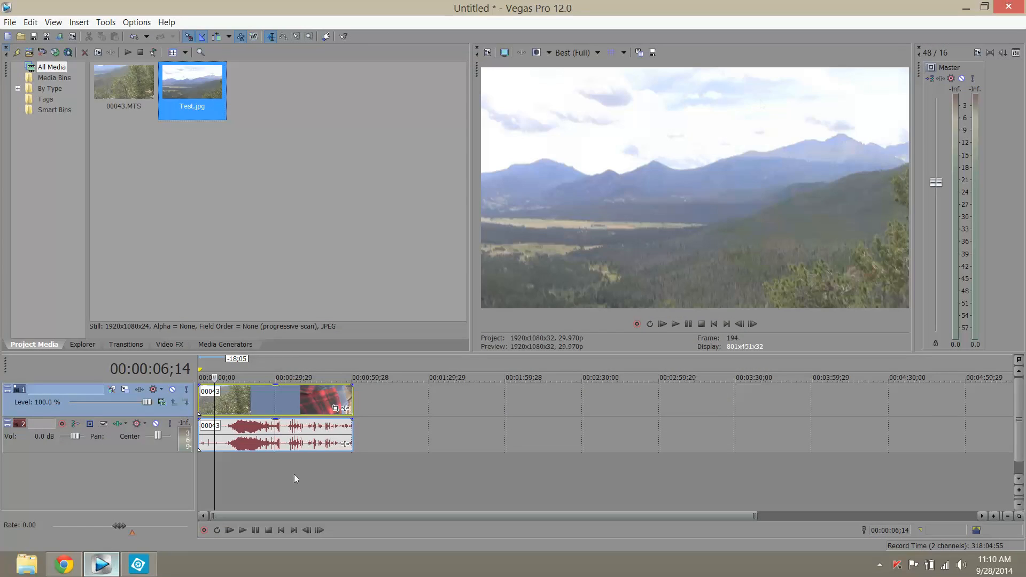
mouse_move(752, 192)
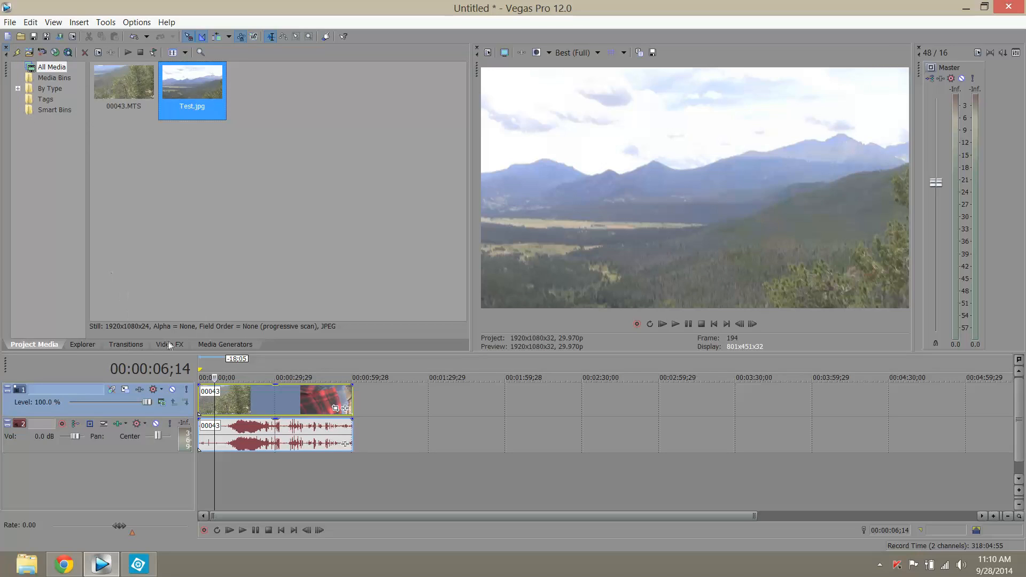
Add the Sony Color Match effect to the Video Output FX
left_click(169, 345)
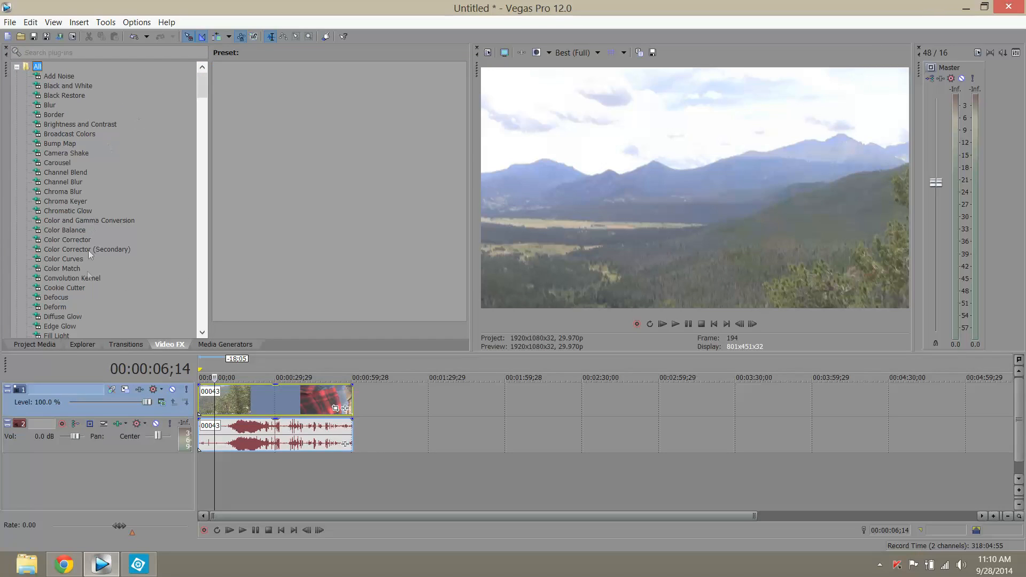
left_click(62, 268)
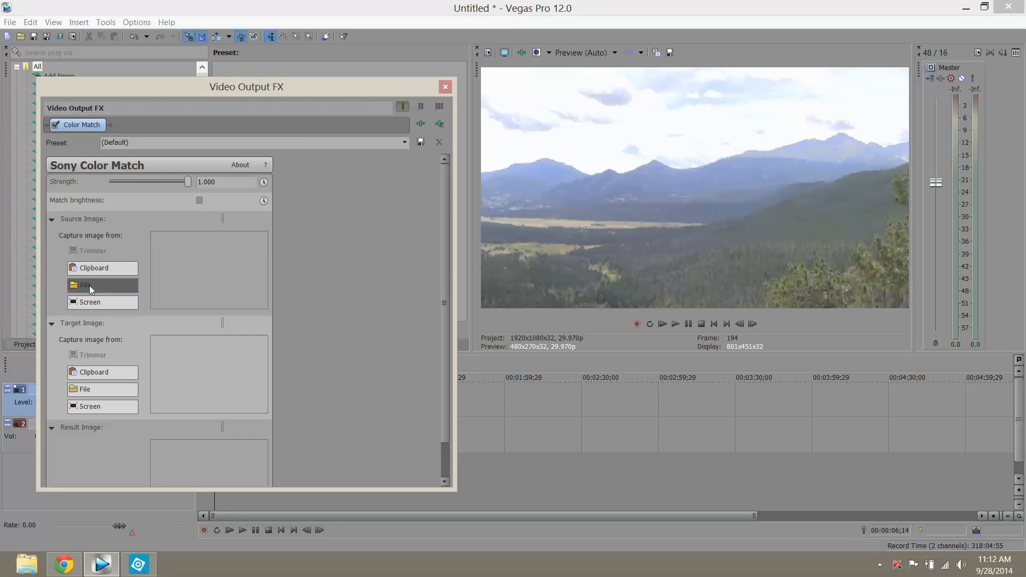
Load Color Correction.jpg as the Color Match source image
left_click(85, 285)
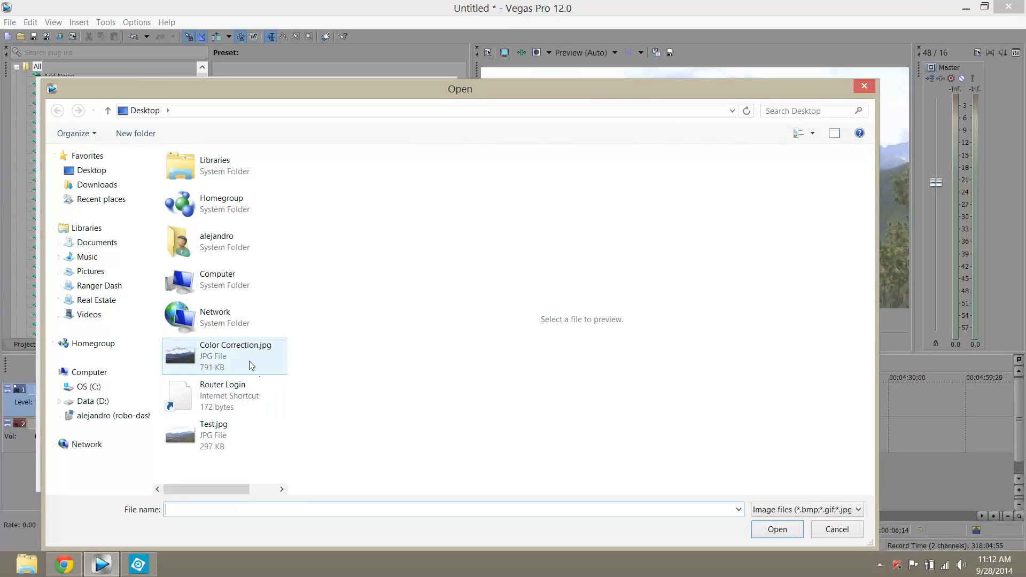
left_click(835, 528)
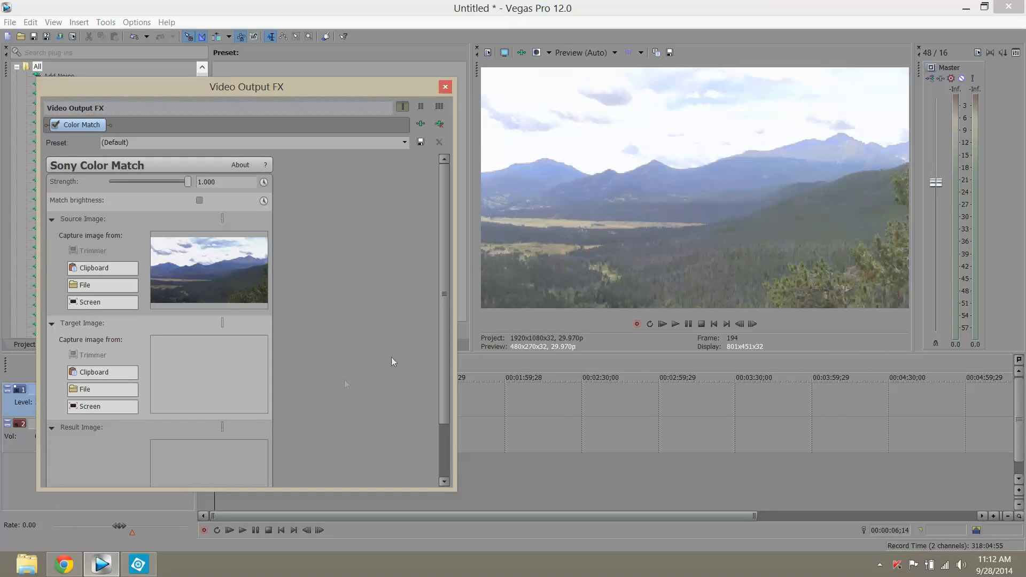
scroll("down", 3)
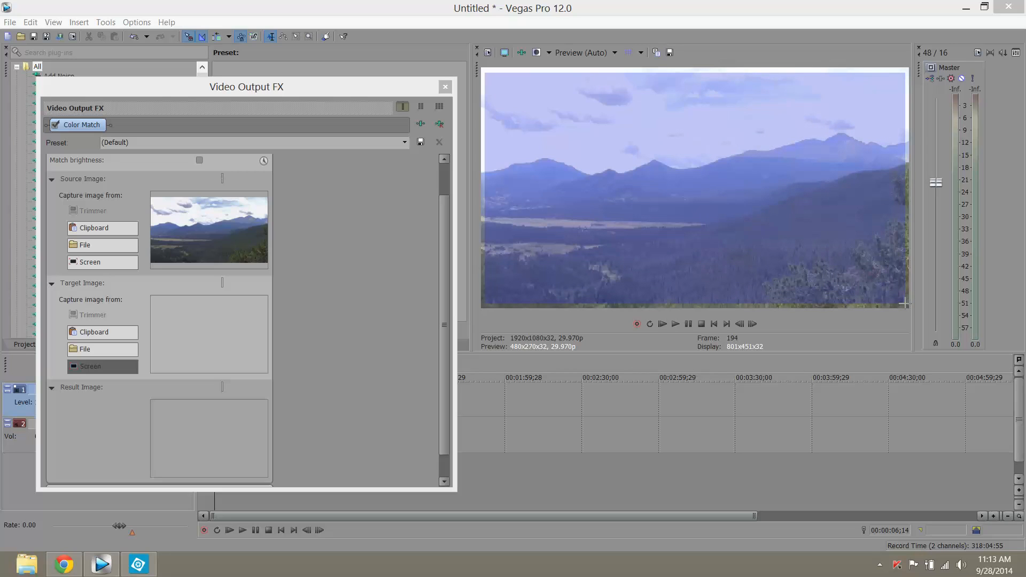
Capture the preview frame as the Color Match target and turn on Match brightness
left_click(90, 367)
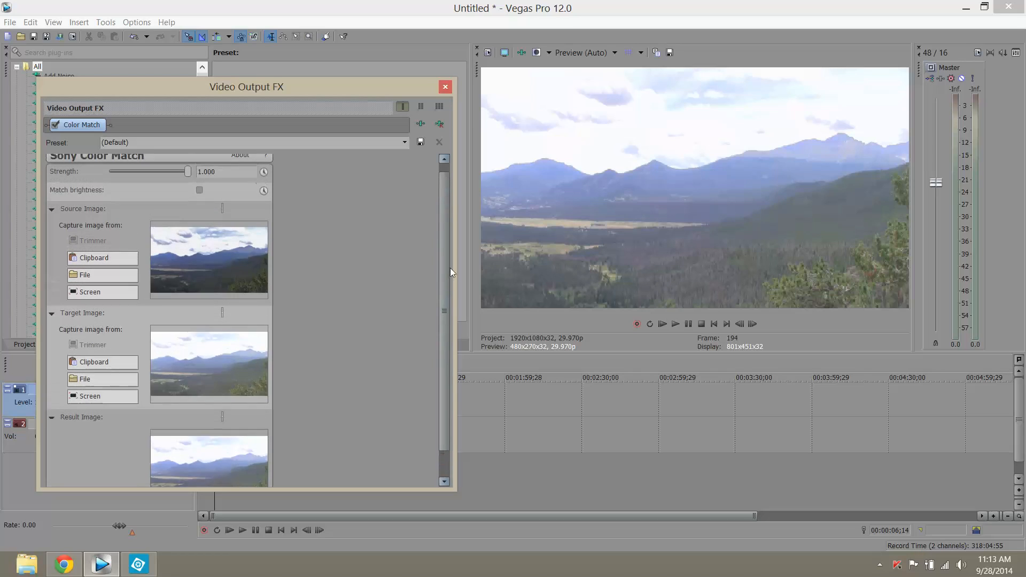
left_click(200, 190)
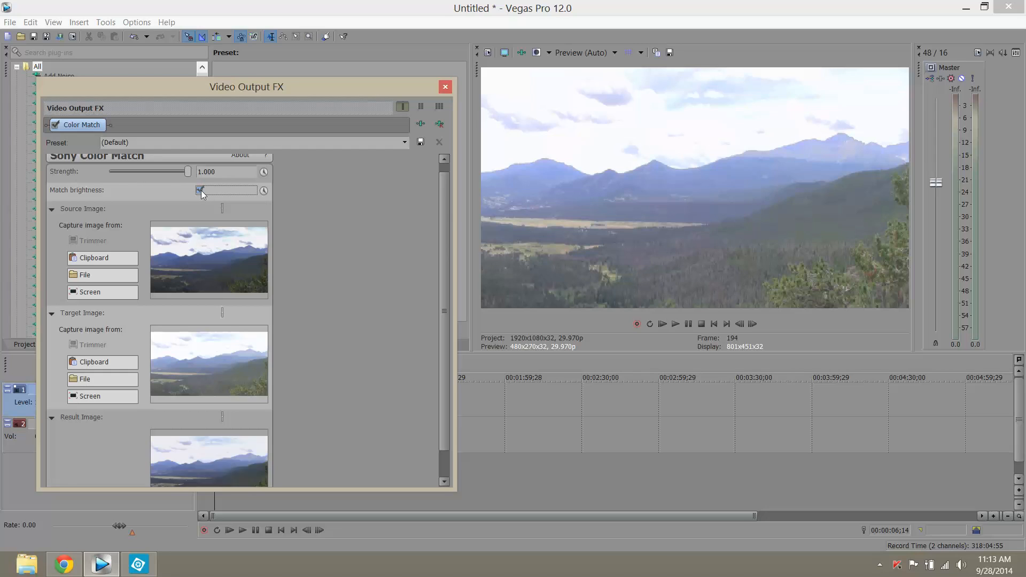
left_click(200, 191)
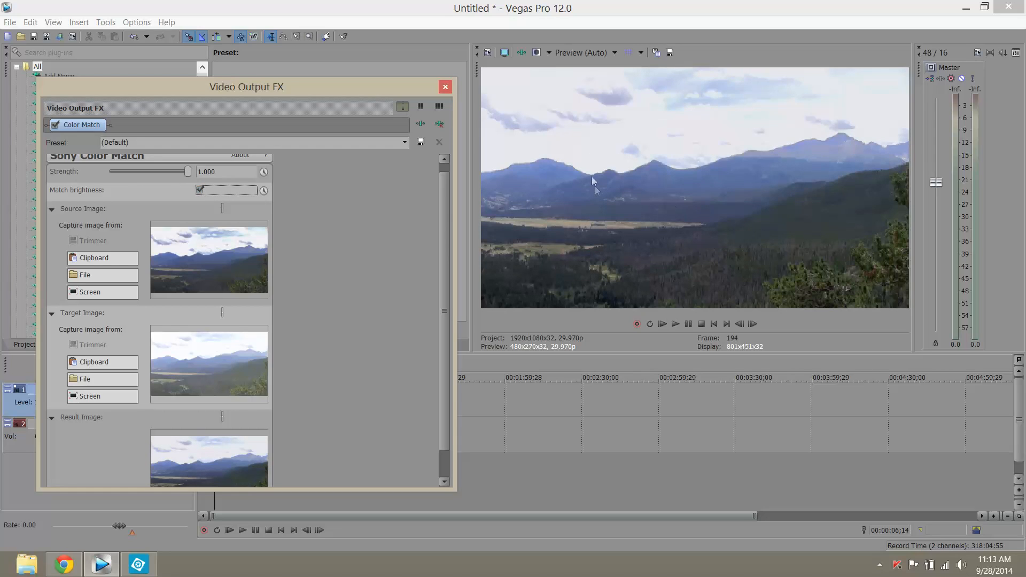
mouse_move(699, 9)
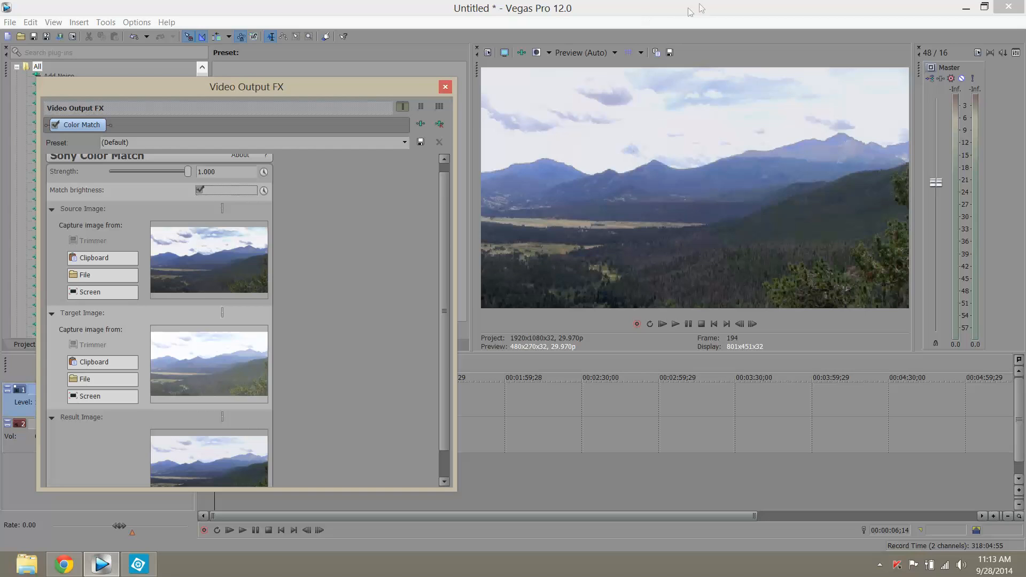
Close the Video Output FX window, leaving the color-matched clip in the preview
left_click(445, 87)
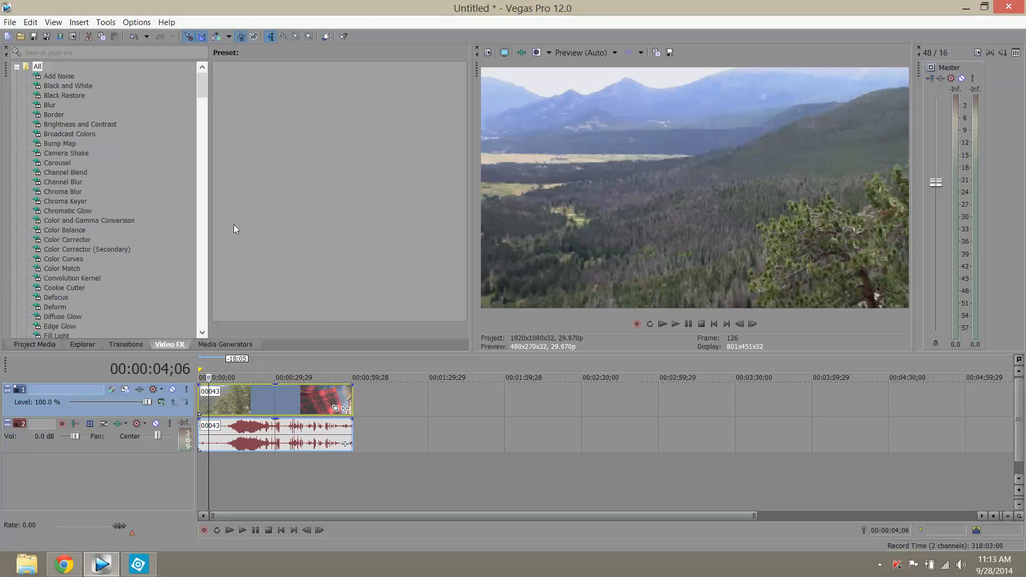
mouse_move(144, 263)
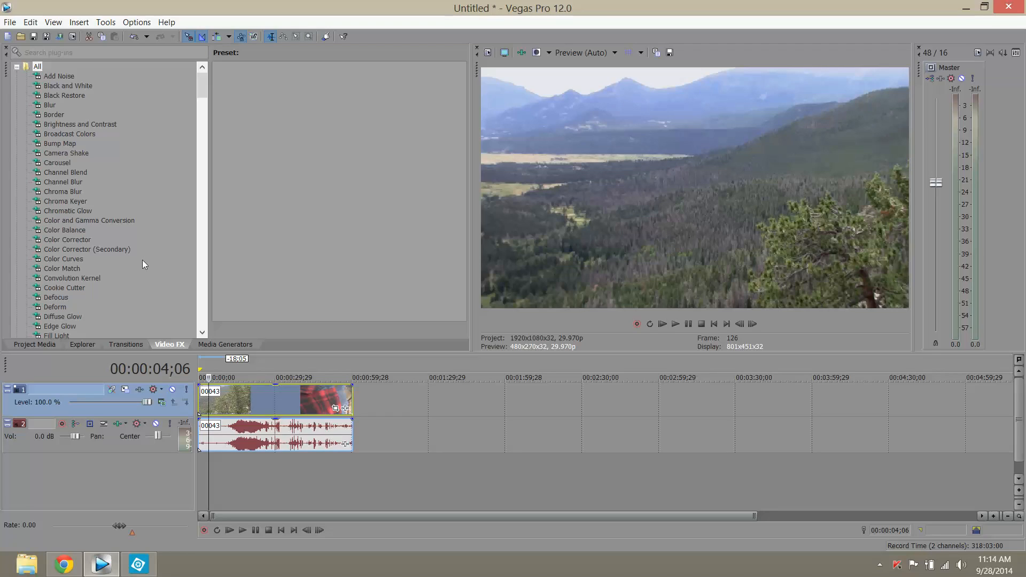